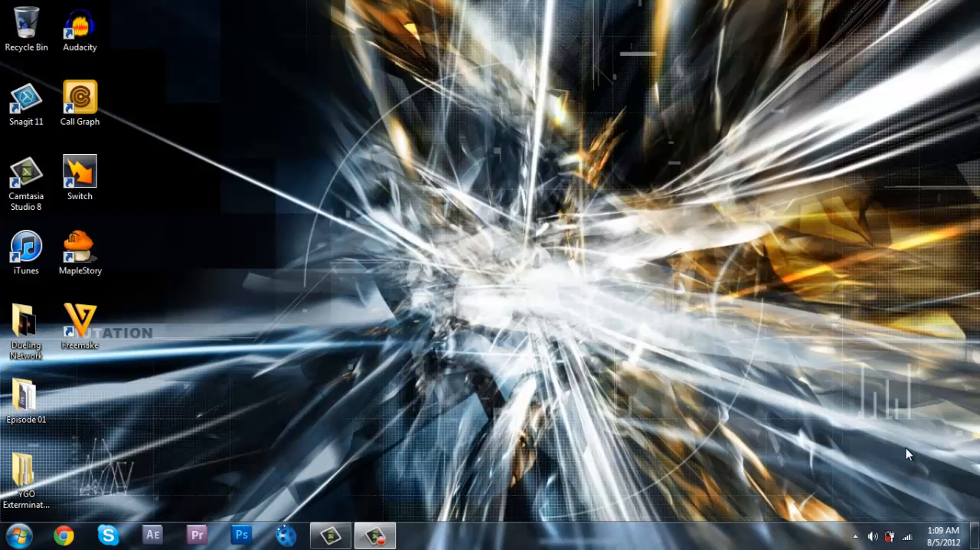
mouse_move(906, 458)
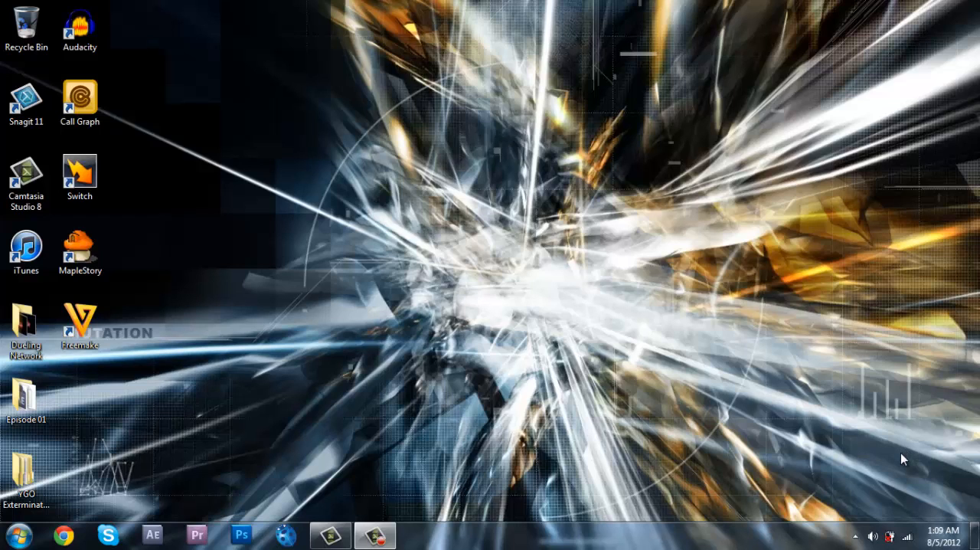
mouse_move(716, 443)
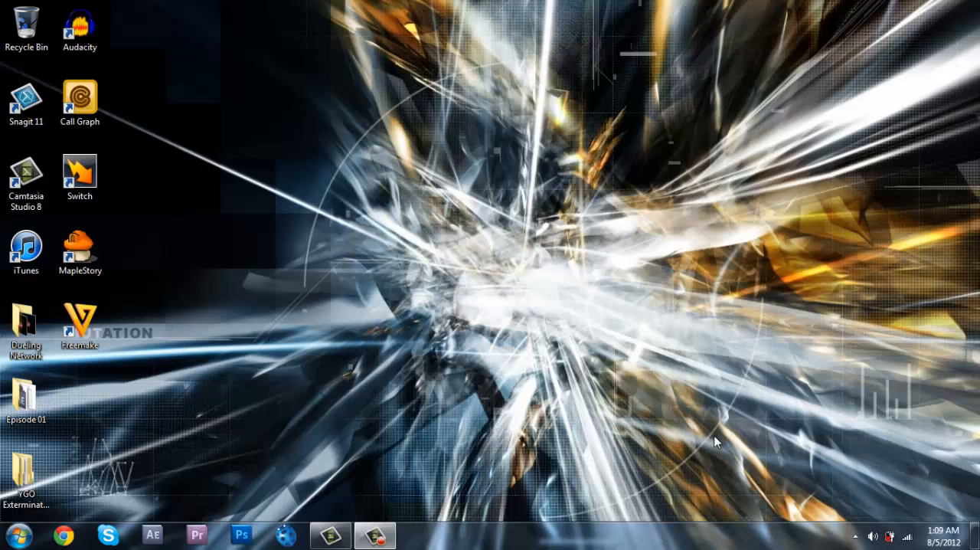
mouse_move(536, 328)
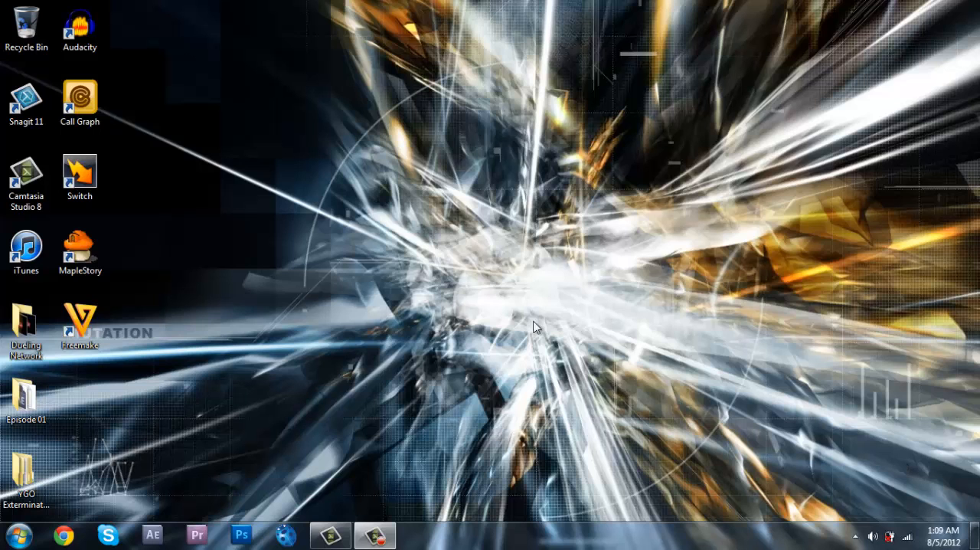
mouse_move(886, 459)
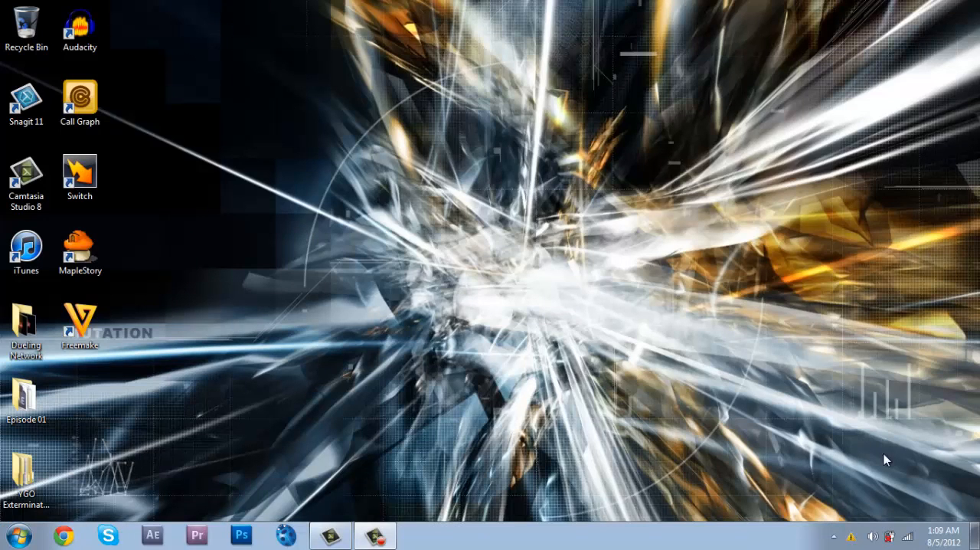
mouse_move(975, 505)
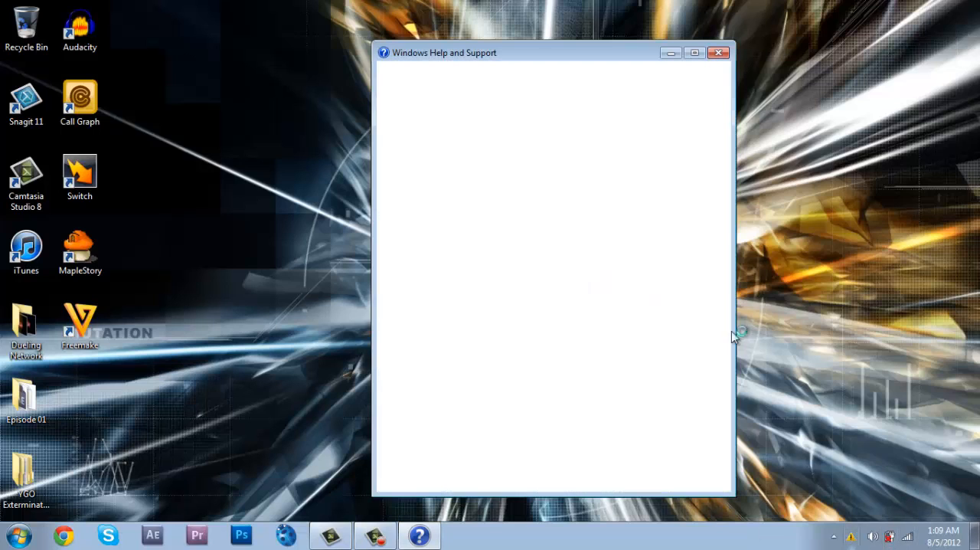
Open the Dueling Network folder from the desktop and select its Duels subfolder.
click(719, 52)
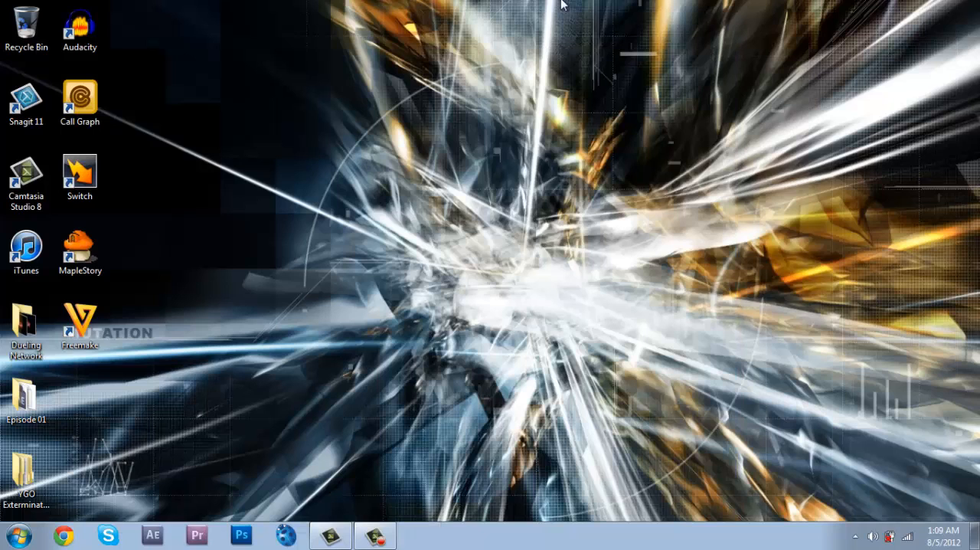
double_click(25, 322)
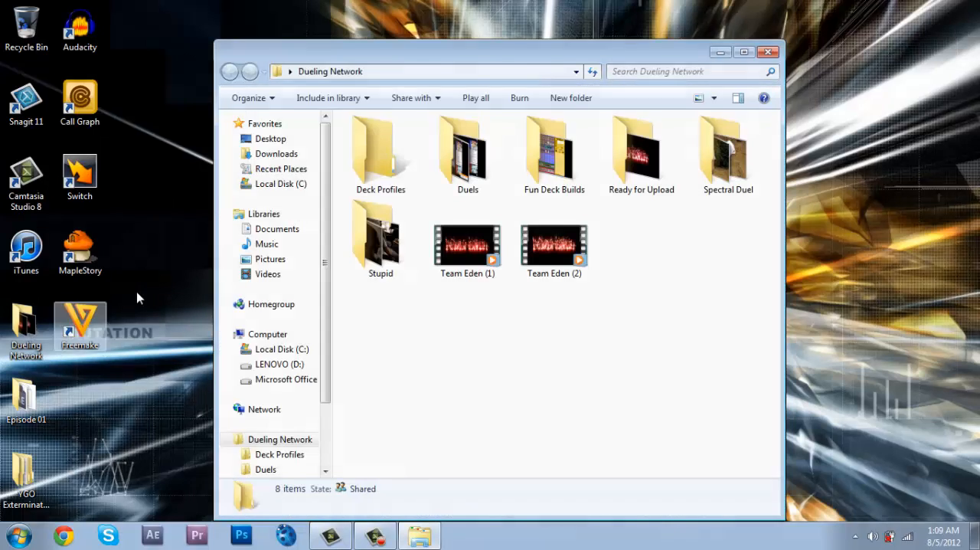
mouse_move(118, 281)
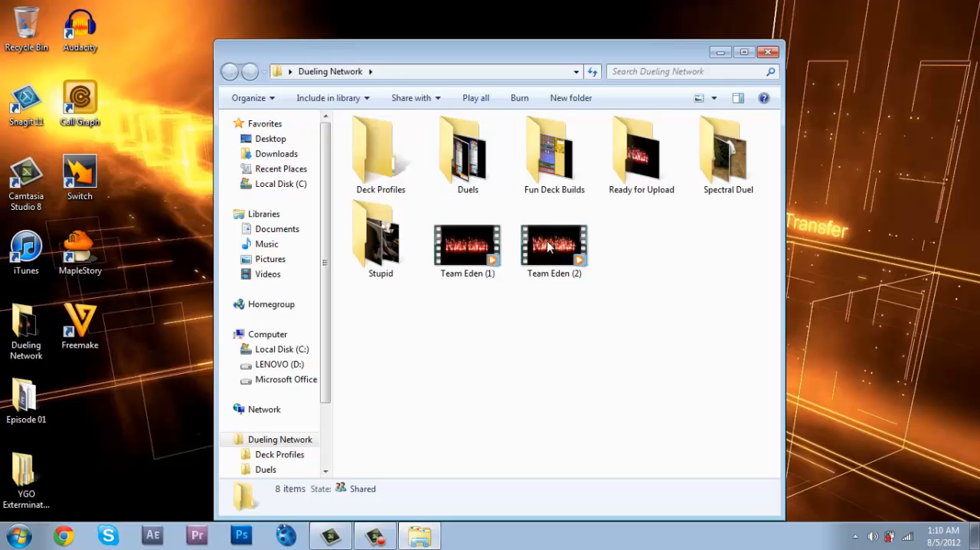
click(468, 150)
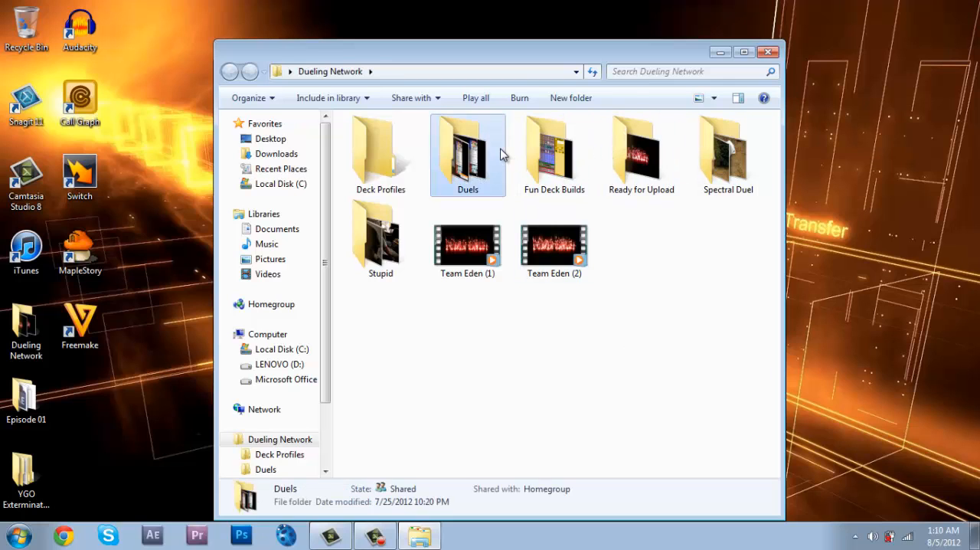
Browse into the Duels and Guest Stars folders, then navigate to Ready for Upload.
double_click(467, 153)
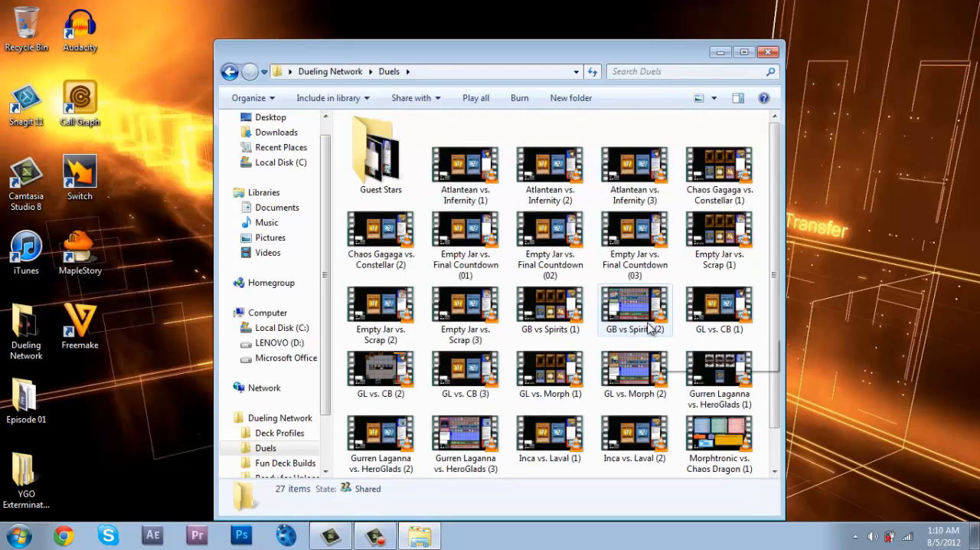
double_click(380, 150)
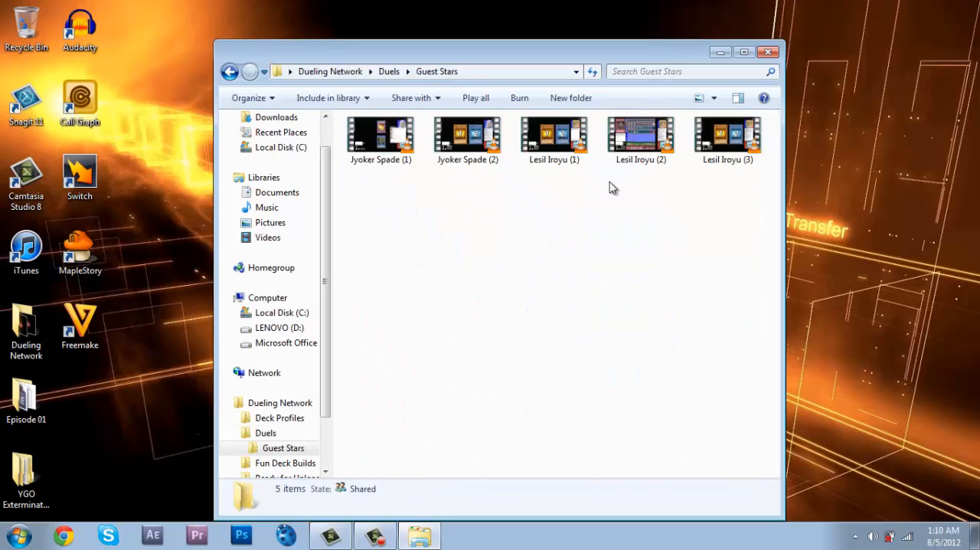
click(381, 138)
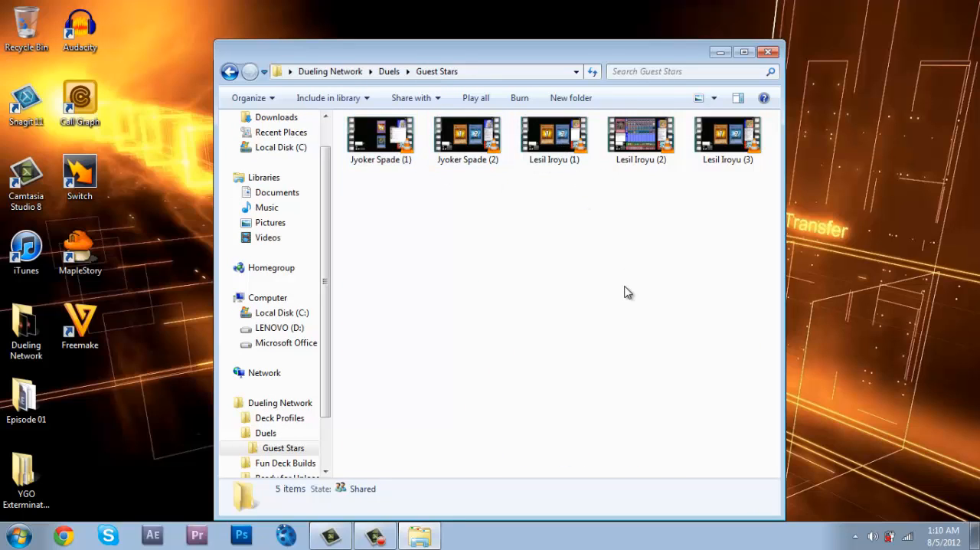
click(230, 71)
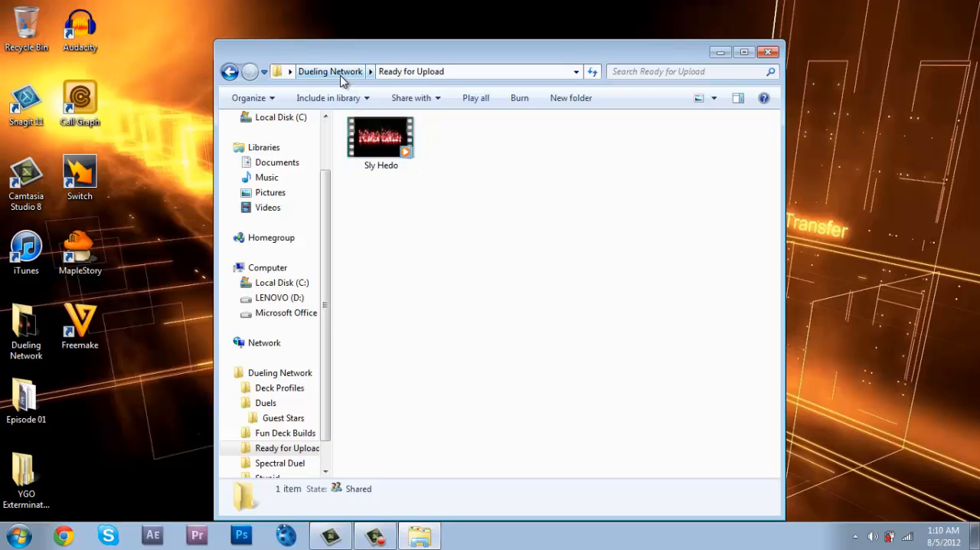
Return to the Dueling Network folder via the address bar and close the window.
click(330, 72)
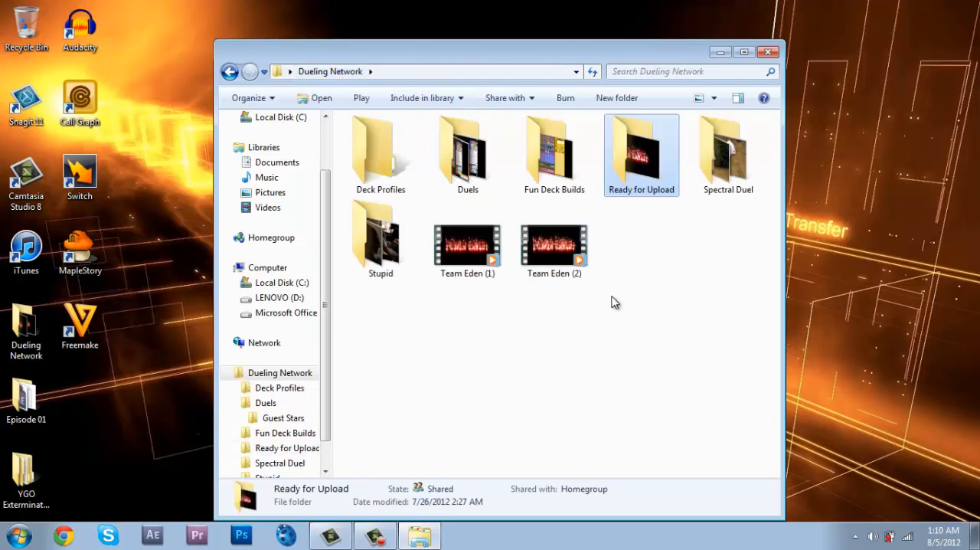
mouse_move(705, 269)
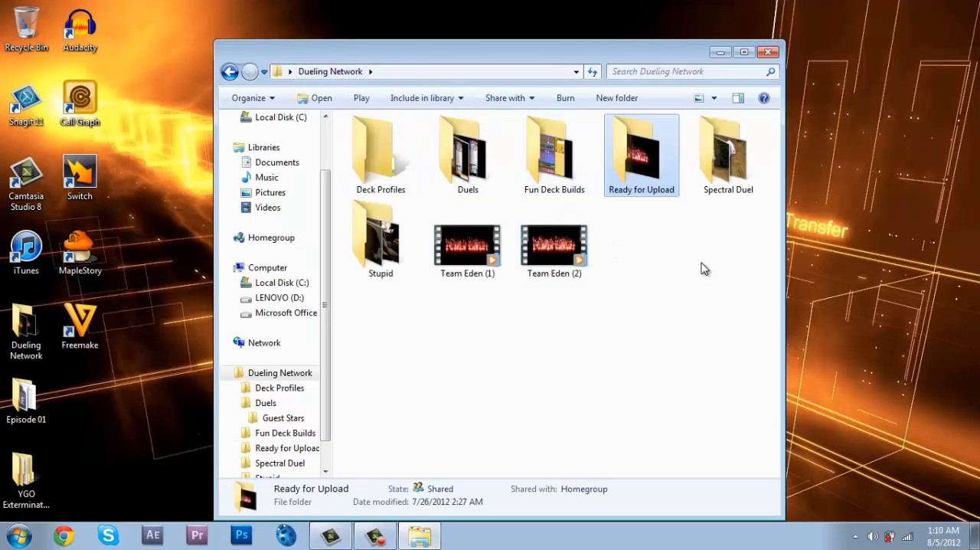
click(768, 51)
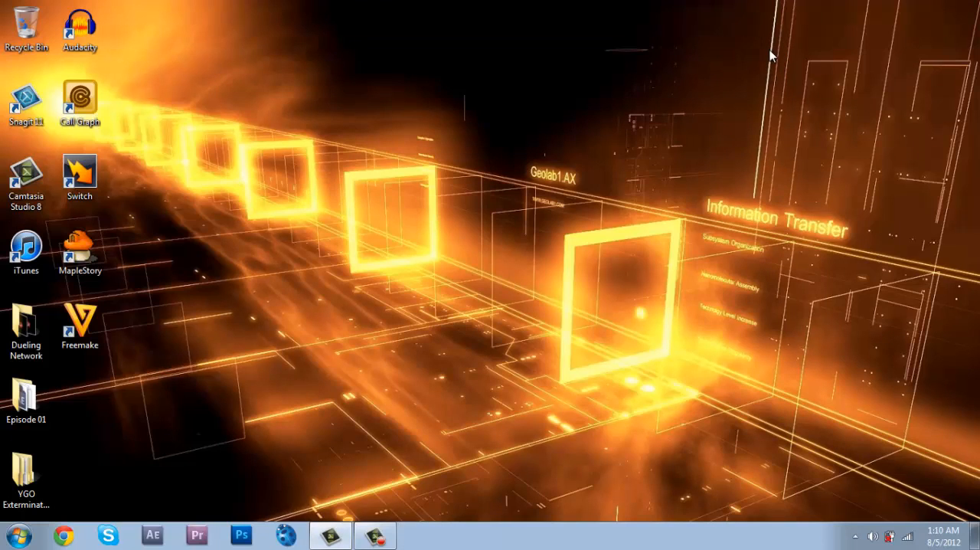
mouse_move(435, 247)
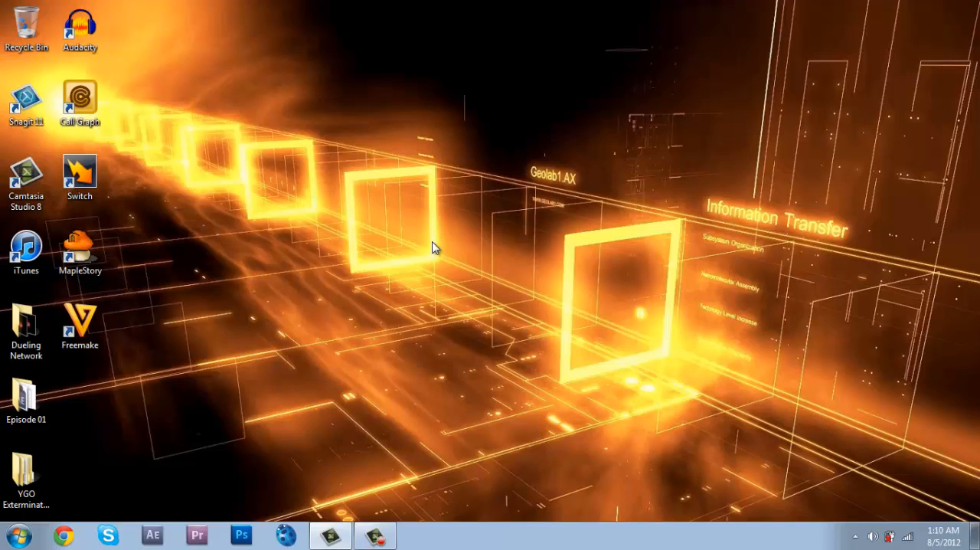
mouse_move(441, 203)
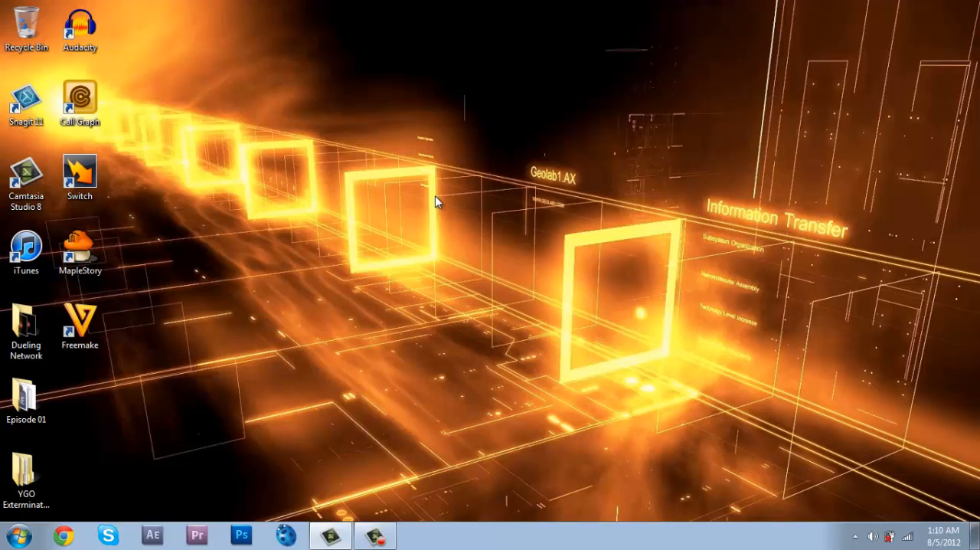
mouse_move(491, 320)
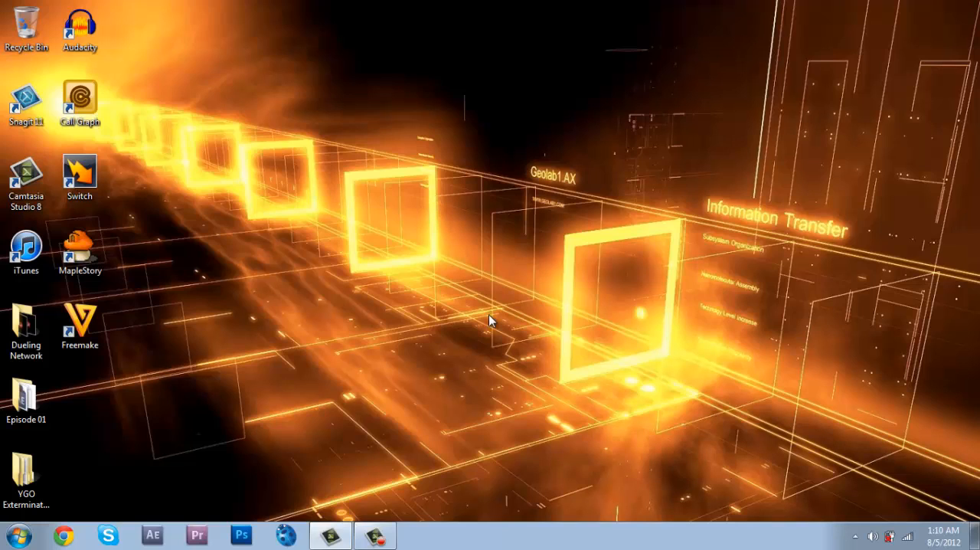